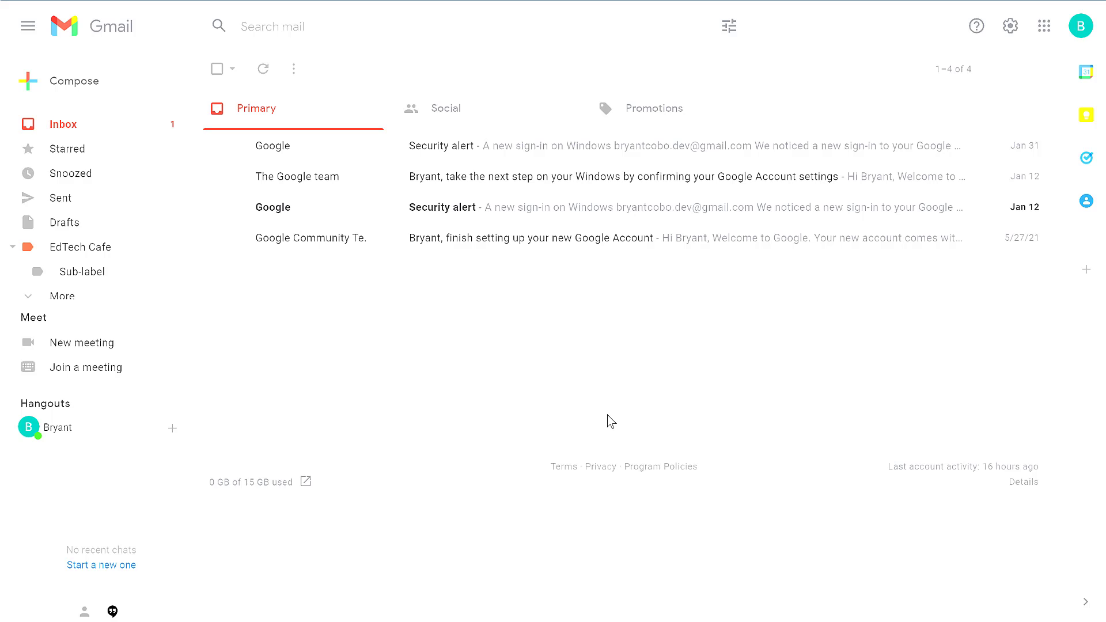
{"action": "mouse_move", "coordinate": [465, 384]}
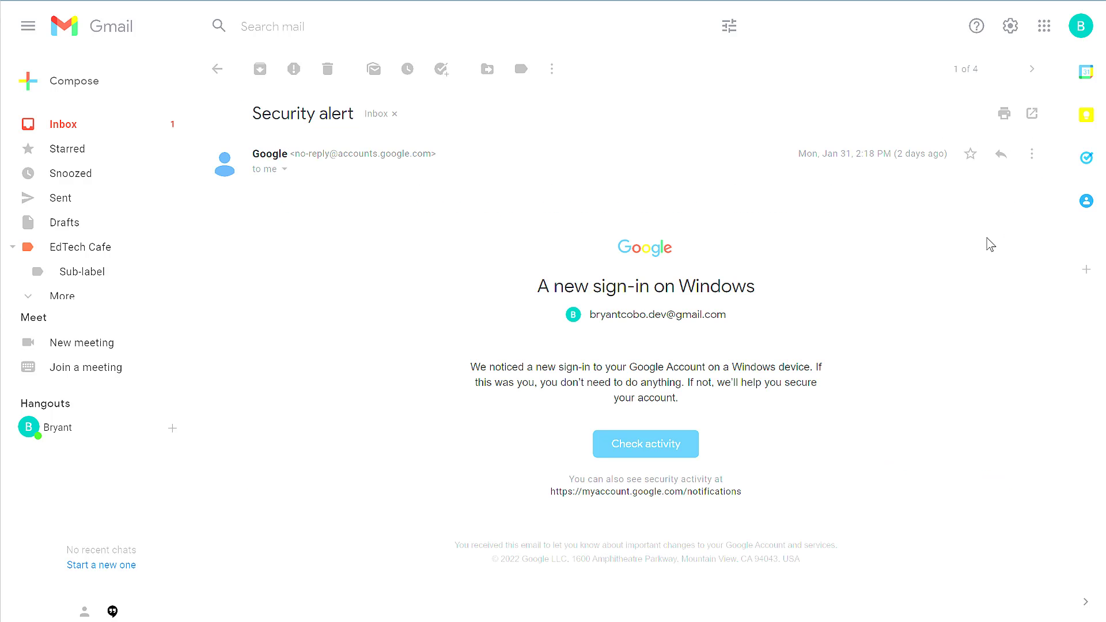
Step: Start printing the open security alert with the destination set to Save as PDF
{"action": "left_click", "coordinate": [1004, 114]}
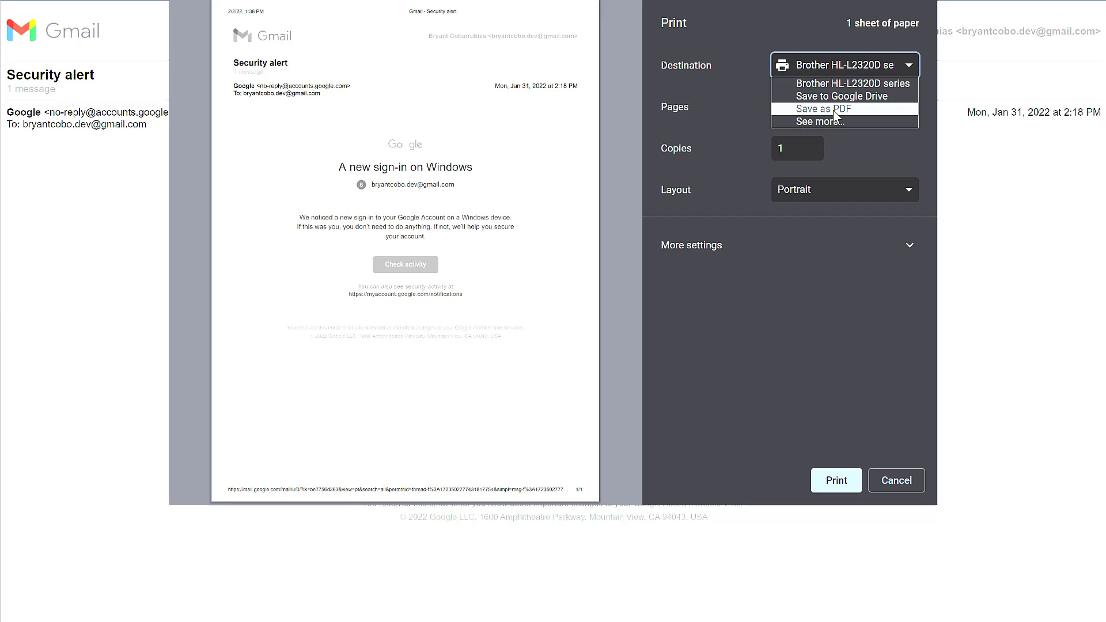
{"action": "mouse_move", "coordinate": [806, 114]}
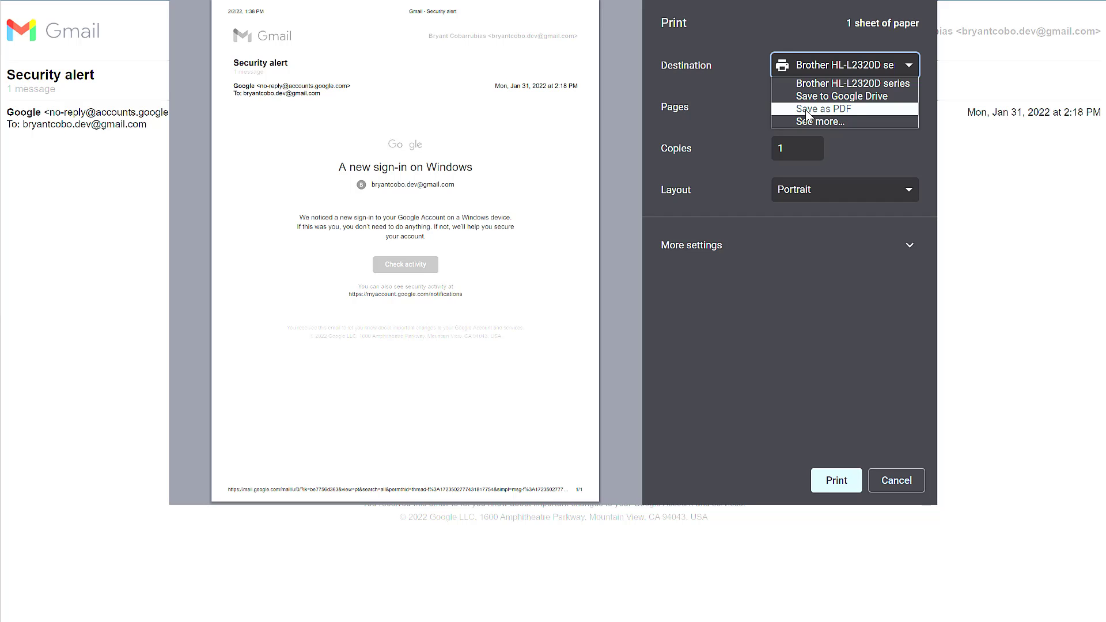
{"action": "left_click", "coordinate": [822, 108]}
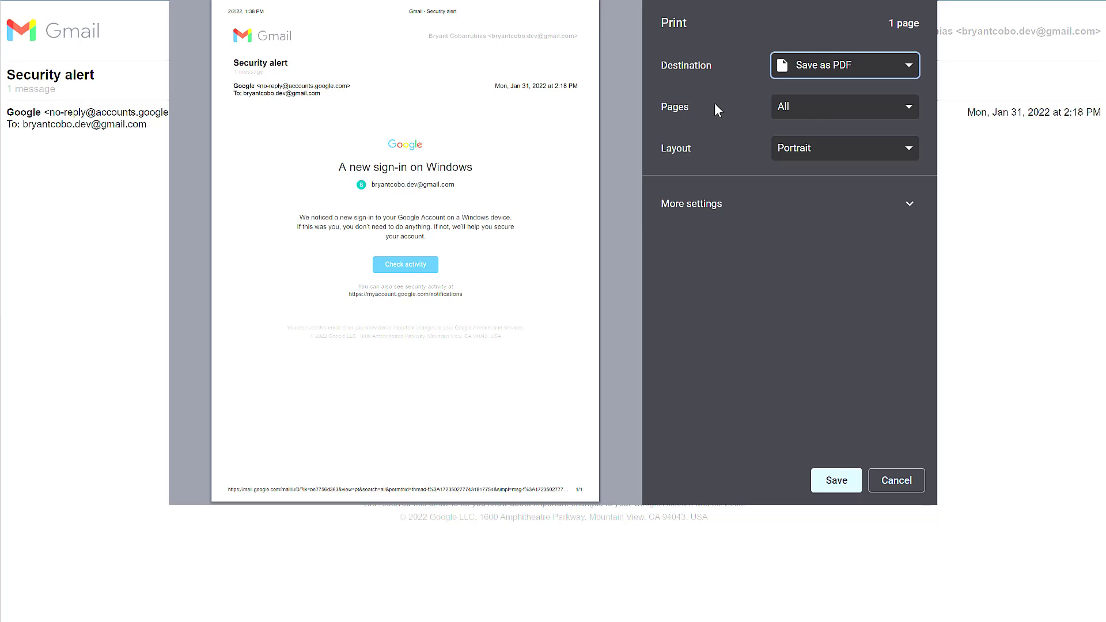
{"action": "mouse_move", "coordinate": [821, 114]}
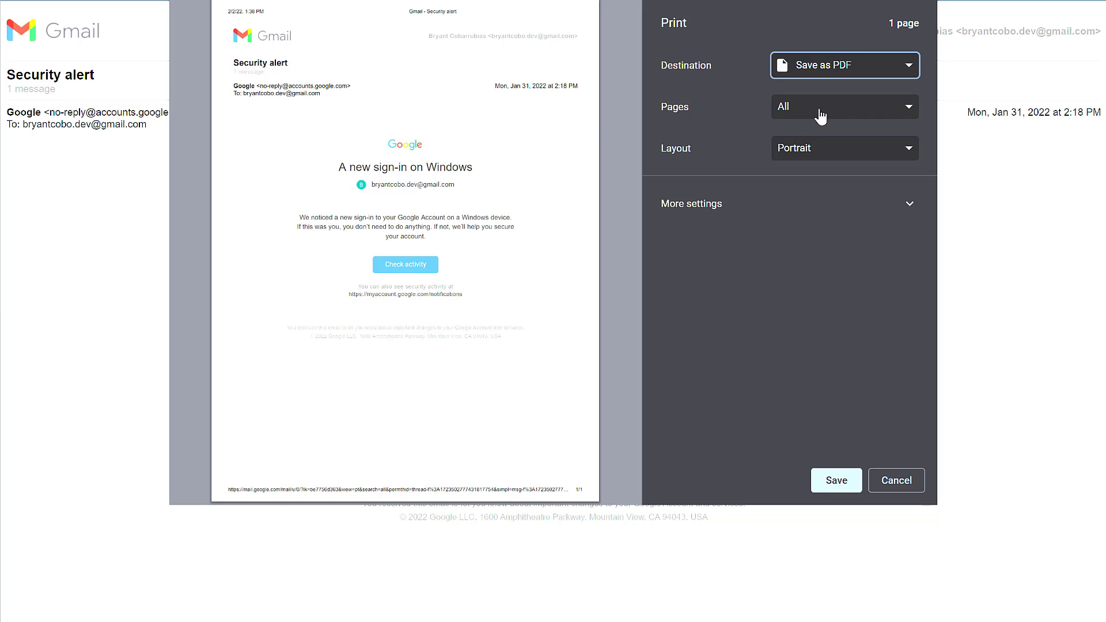
{"action": "left_click", "coordinate": [843, 148]}
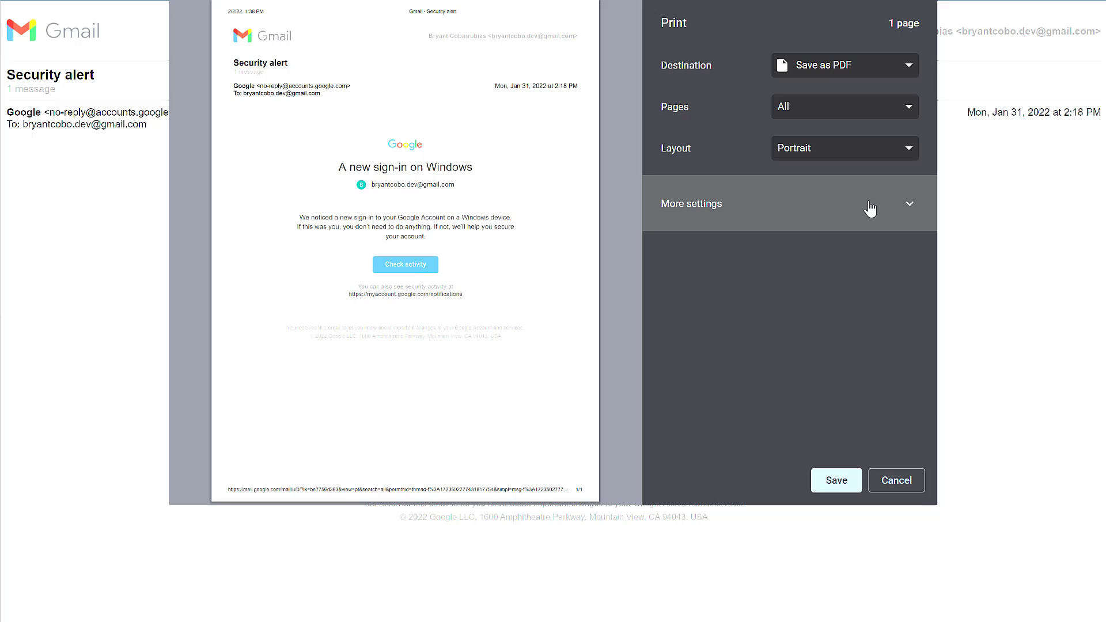
Step: Turn off Headers and footers under More settings so the PDF omits date, title and URL
{"action": "left_click", "coordinate": [784, 202]}
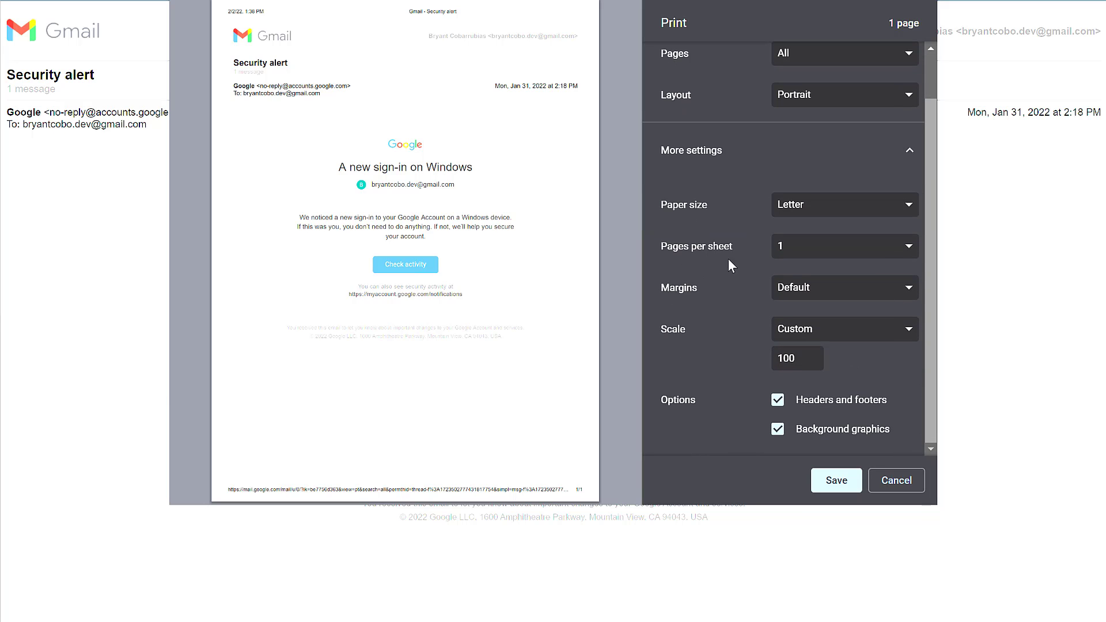
{"action": "mouse_move", "coordinate": [702, 335]}
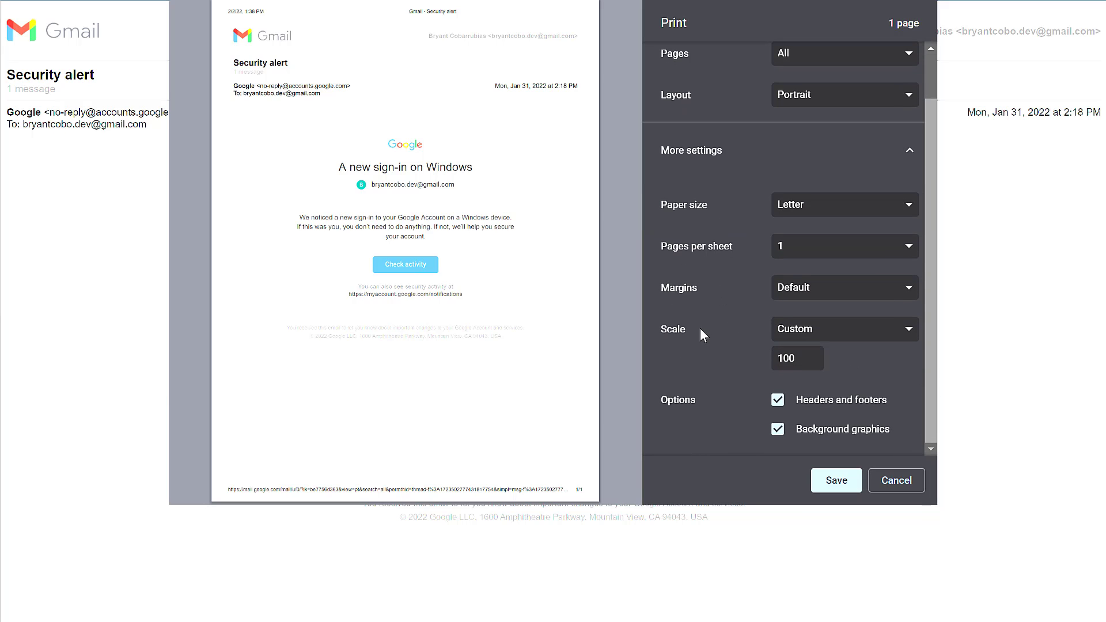
{"action": "mouse_move", "coordinate": [888, 420]}
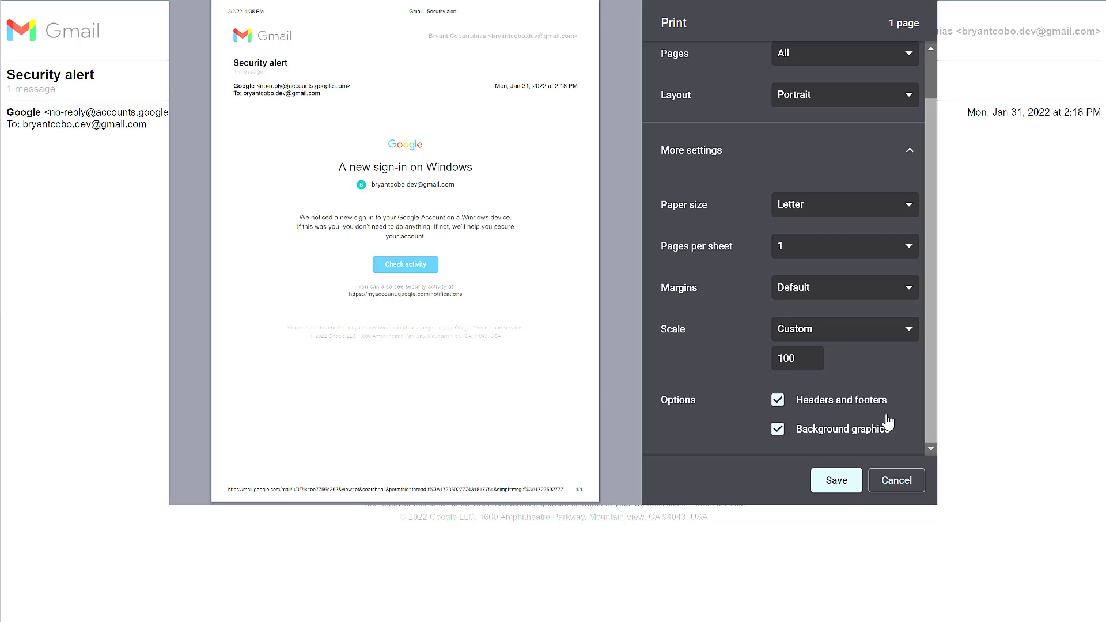
{"action": "mouse_move", "coordinate": [825, 408]}
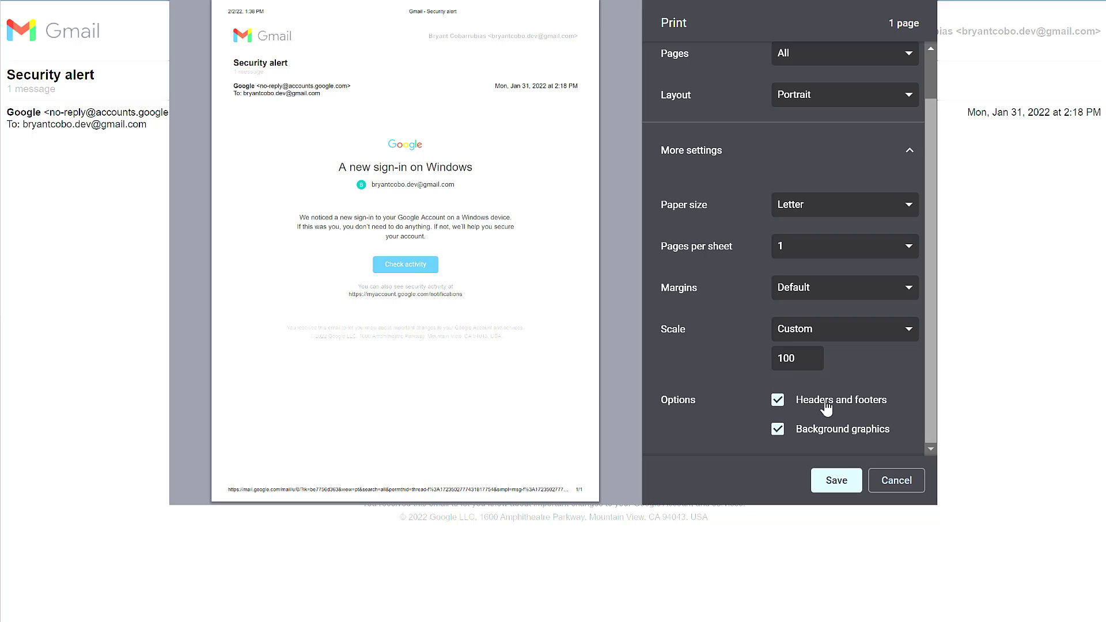
{"action": "left_click", "coordinate": [778, 400]}
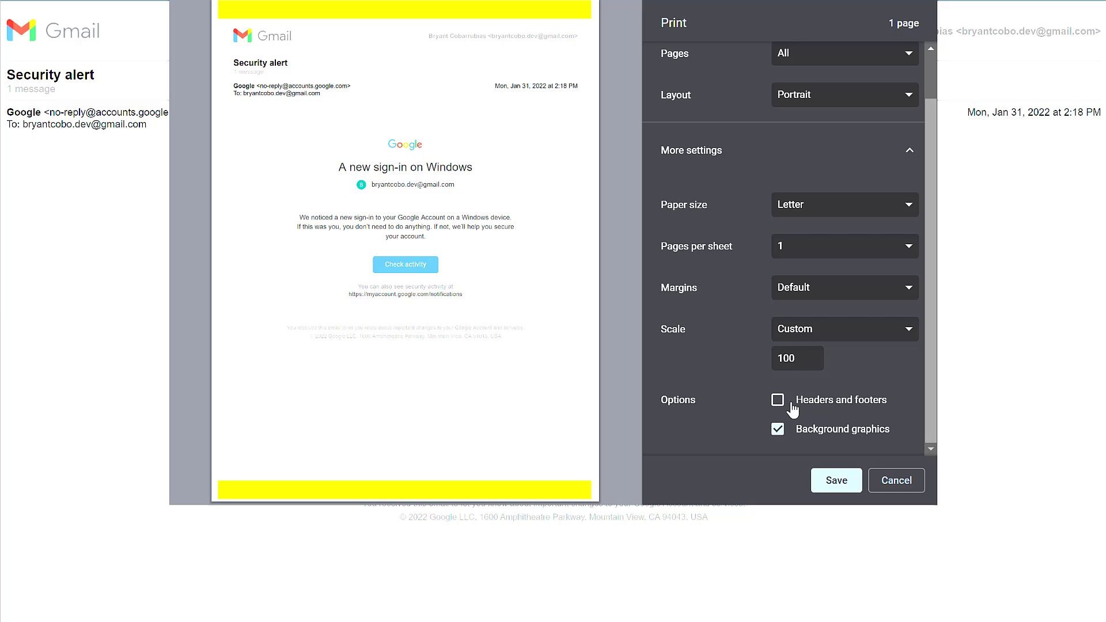
{"action": "left_click", "coordinate": [778, 400]}
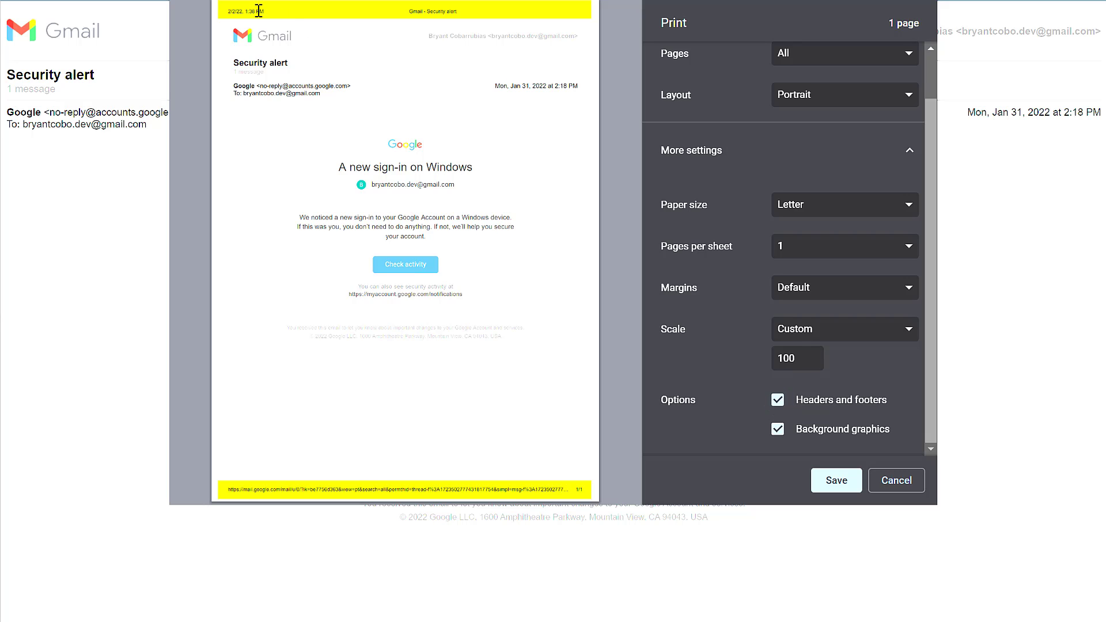
{"action": "mouse_move", "coordinate": [457, 11]}
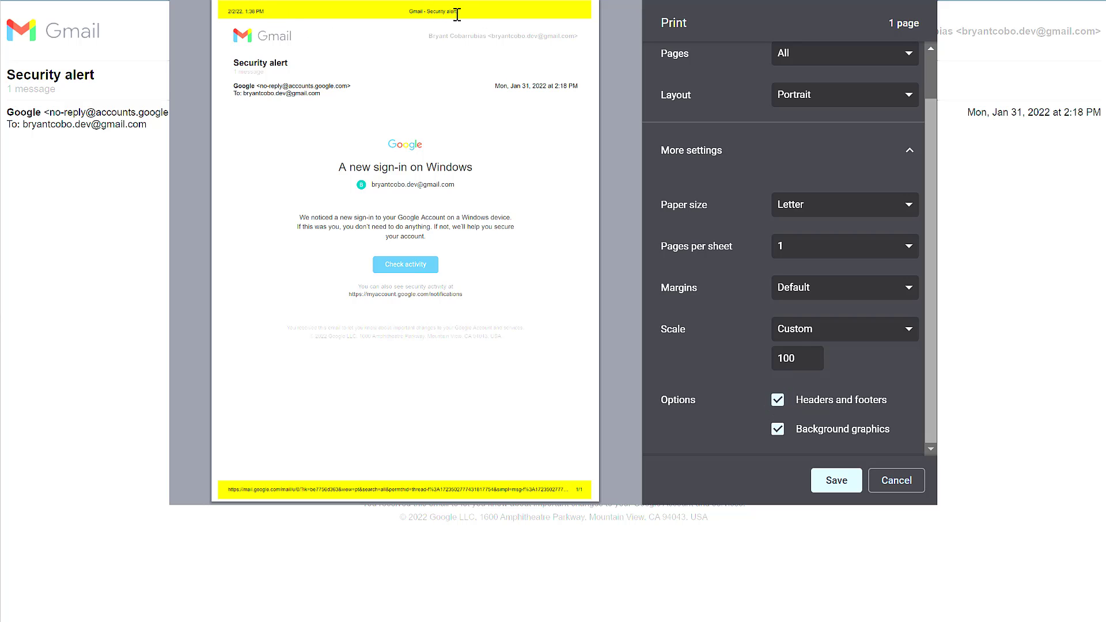
{"action": "left_click", "coordinate": [778, 400]}
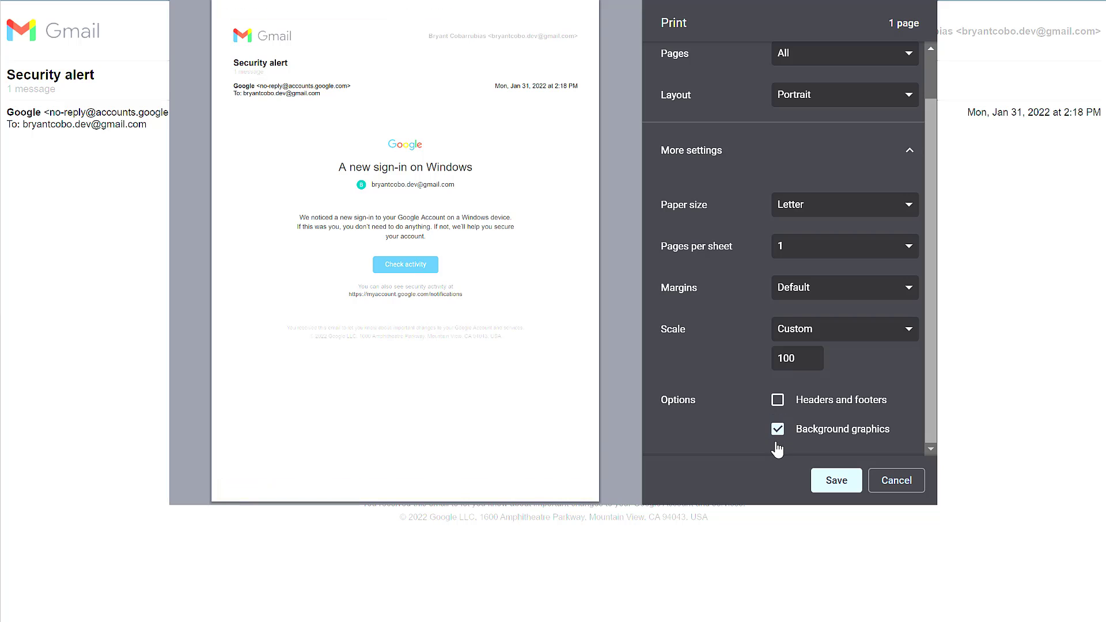
{"action": "mouse_move", "coordinate": [509, 392]}
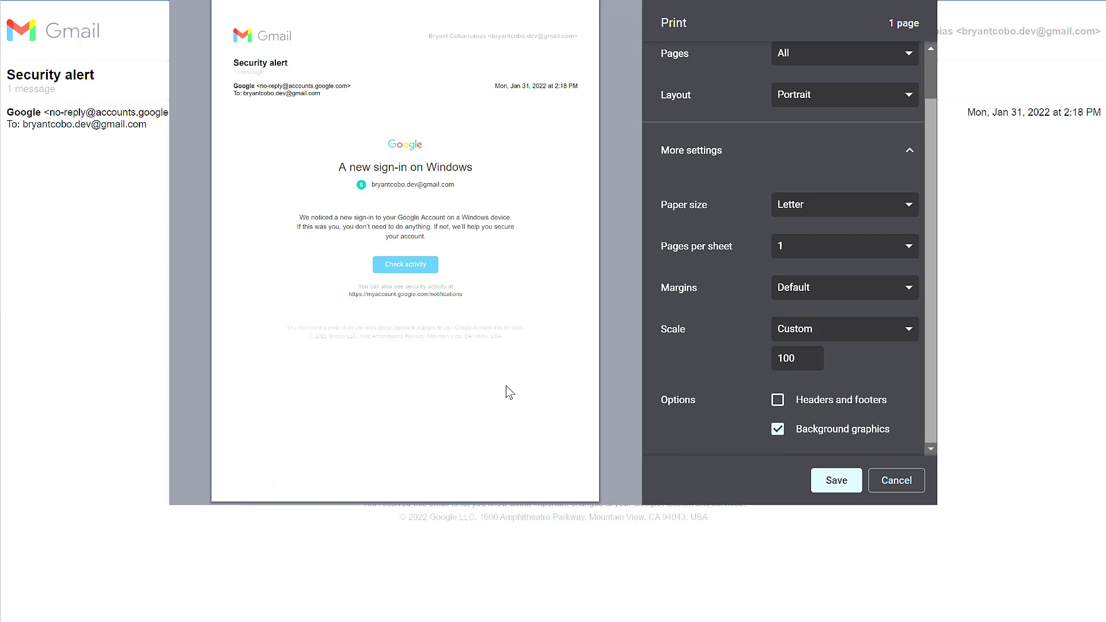
{"action": "mouse_move", "coordinate": [427, 319]}
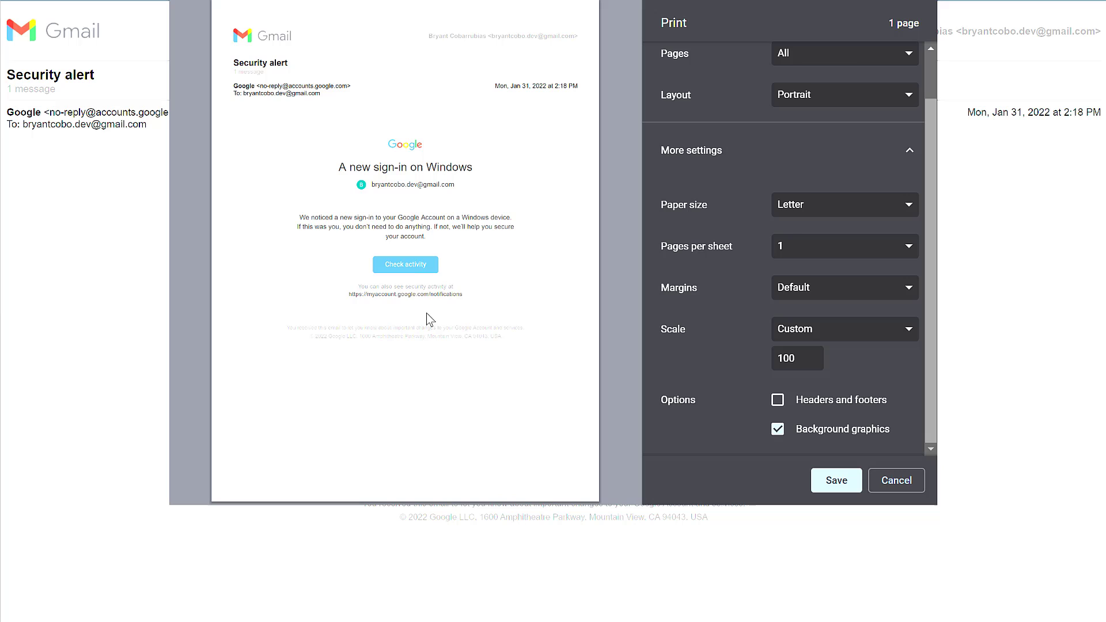
{"action": "mouse_move", "coordinate": [715, 407]}
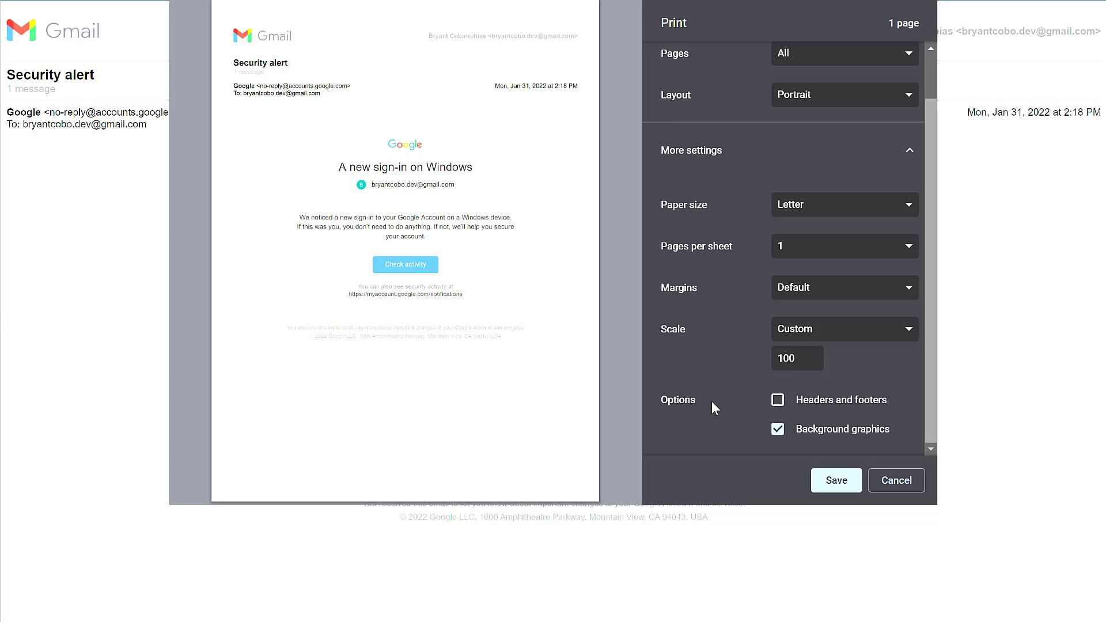
Step: Save the printout as 'Gmail - Security alert.pdf' in the Downloads folder
{"action": "left_click", "coordinate": [837, 480]}
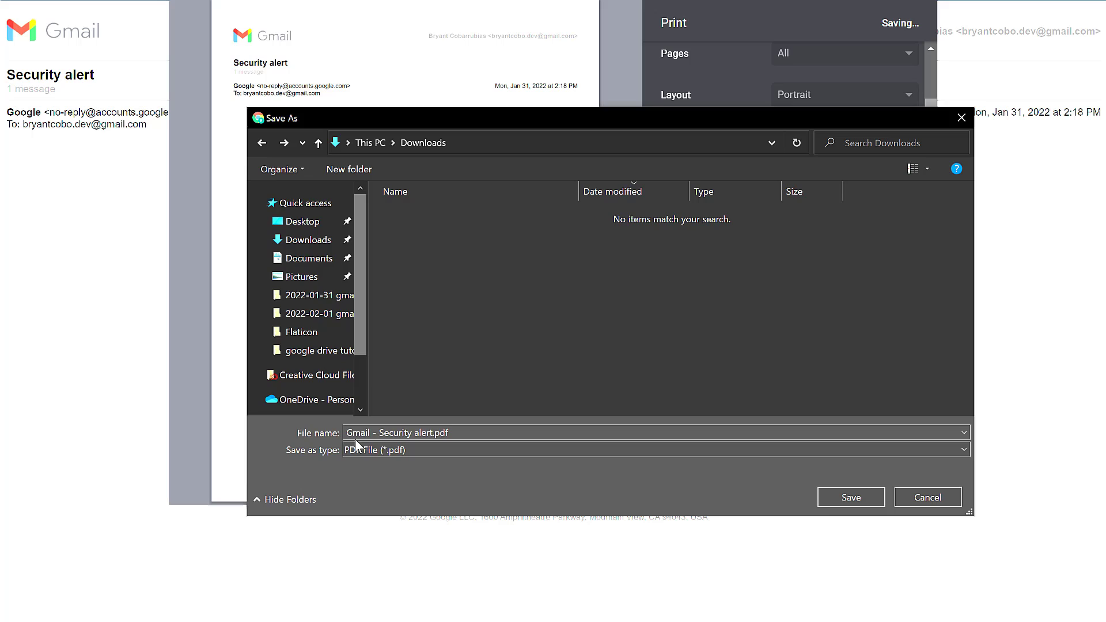
{"action": "mouse_move", "coordinate": [787, 508]}
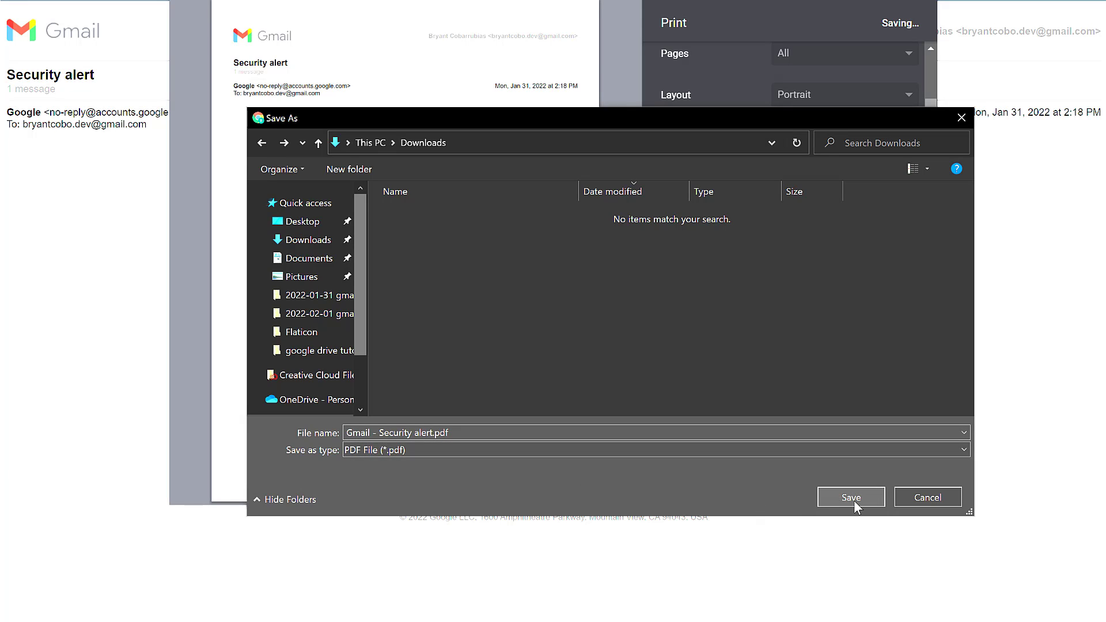
{"action": "left_click", "coordinate": [851, 498]}
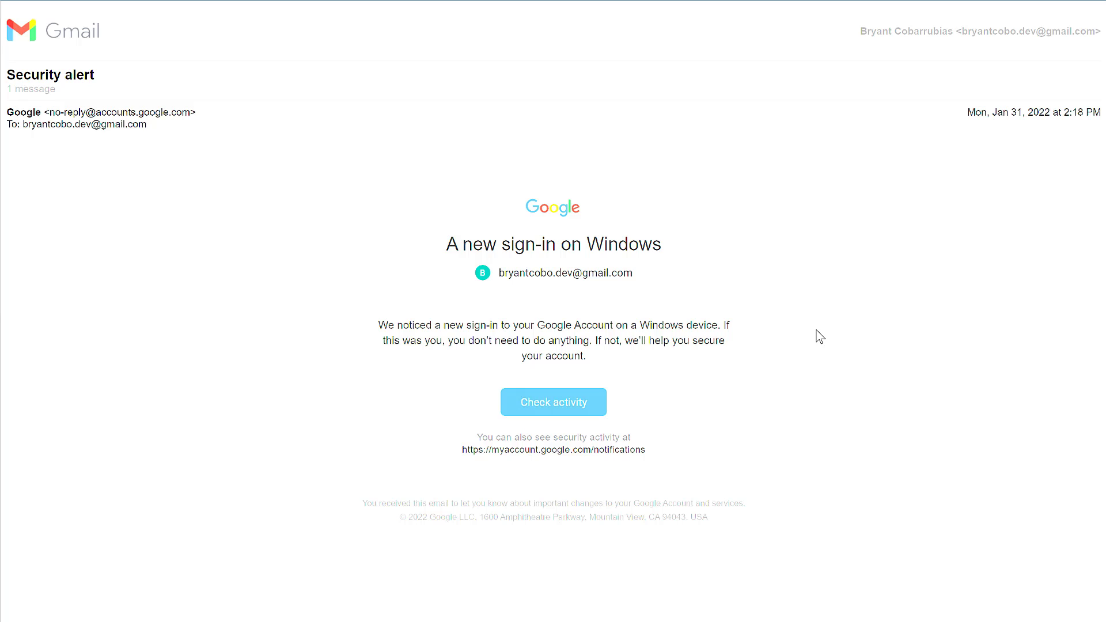
{"action": "mouse_move", "coordinate": [807, 391]}
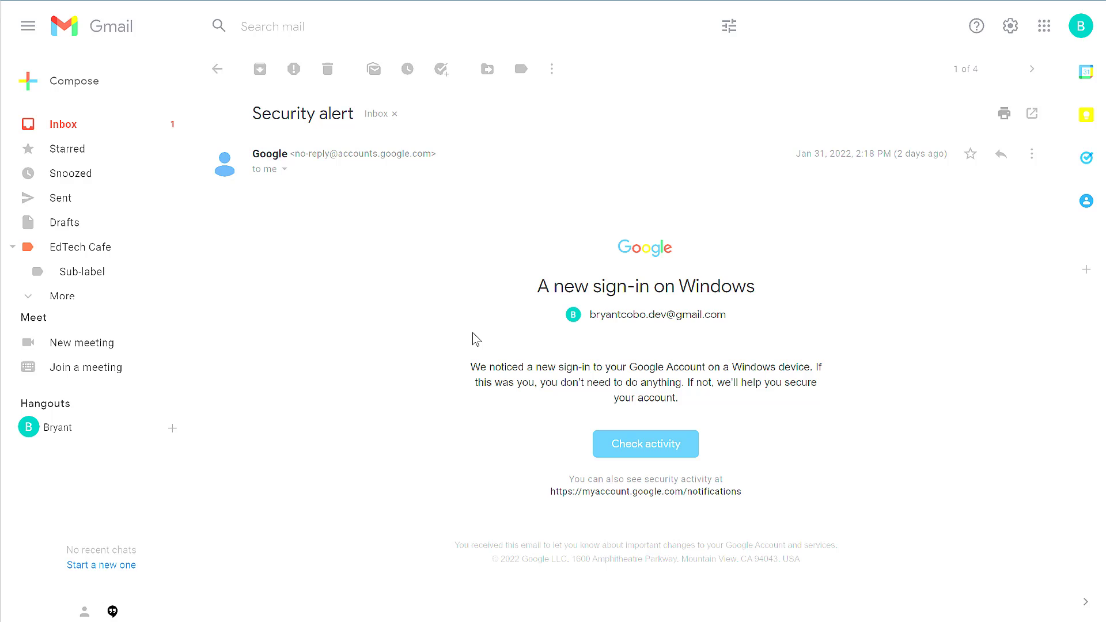
{"action": "mouse_move", "coordinate": [494, 364]}
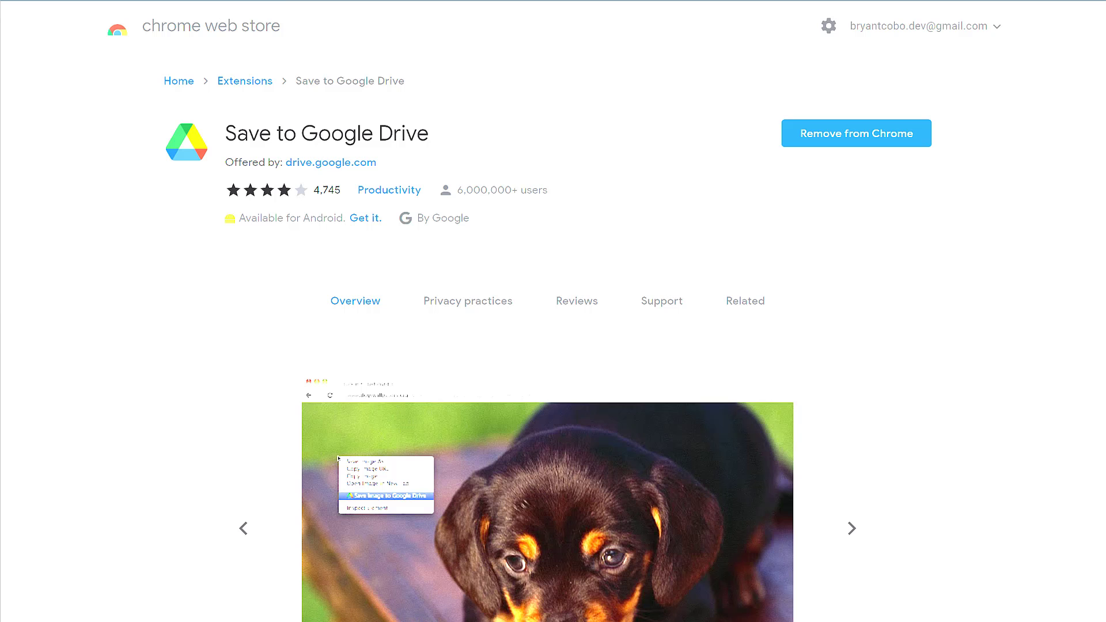
{"action": "mouse_move", "coordinate": [648, 267]}
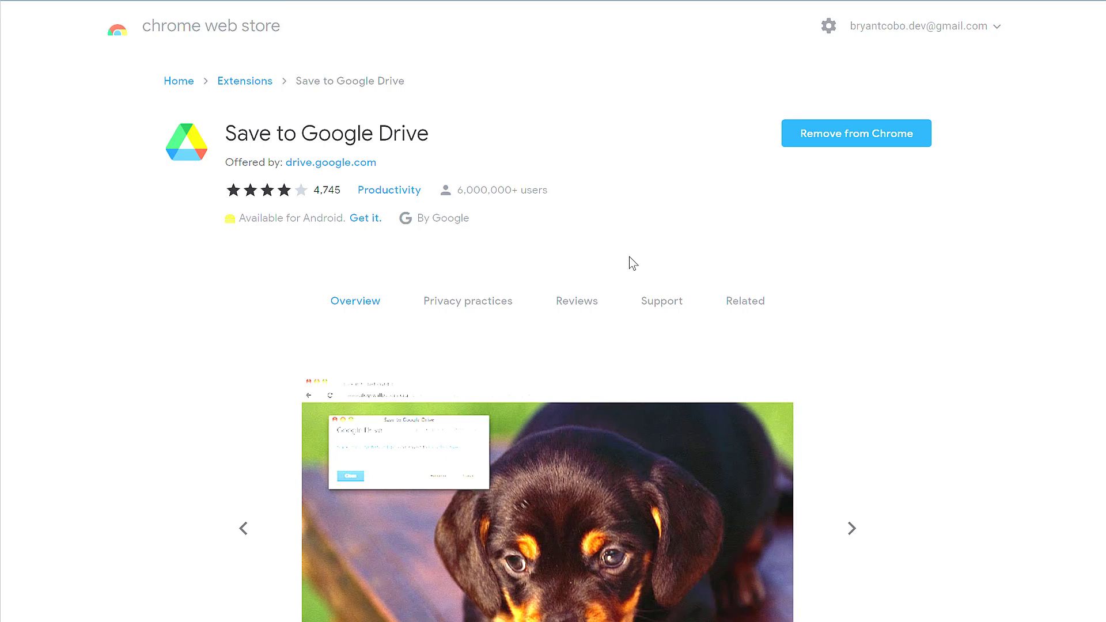
{"action": "mouse_move", "coordinate": [263, 268]}
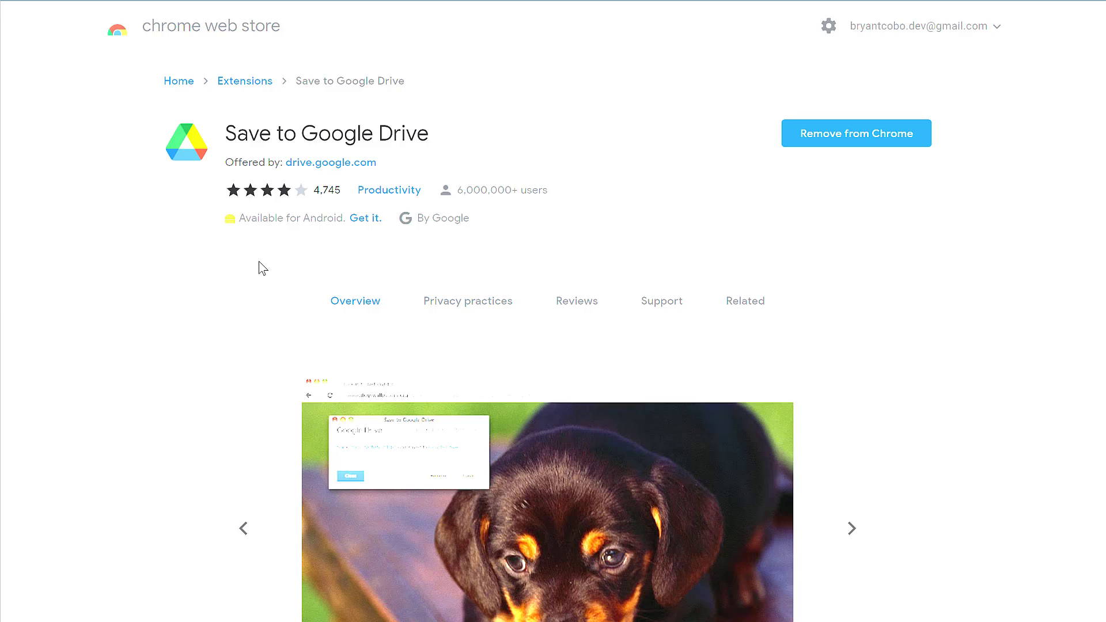
{"action": "mouse_move", "coordinate": [269, 250]}
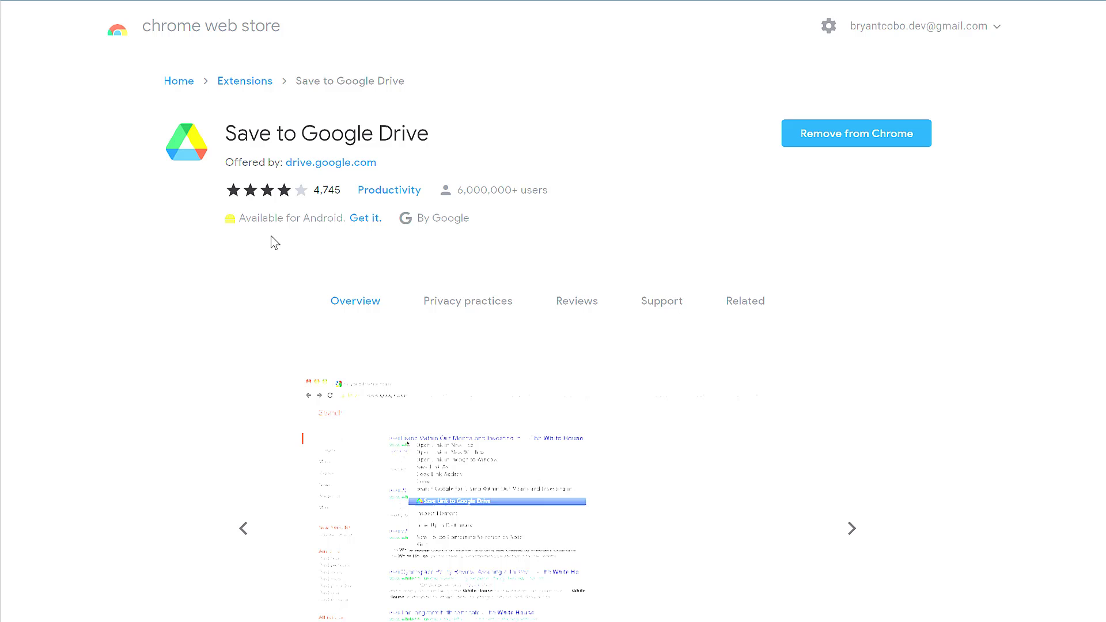
Step: Add the Save to Google Drive extension to Chrome and confirm the installation
{"action": "left_click", "coordinate": [852, 529]}
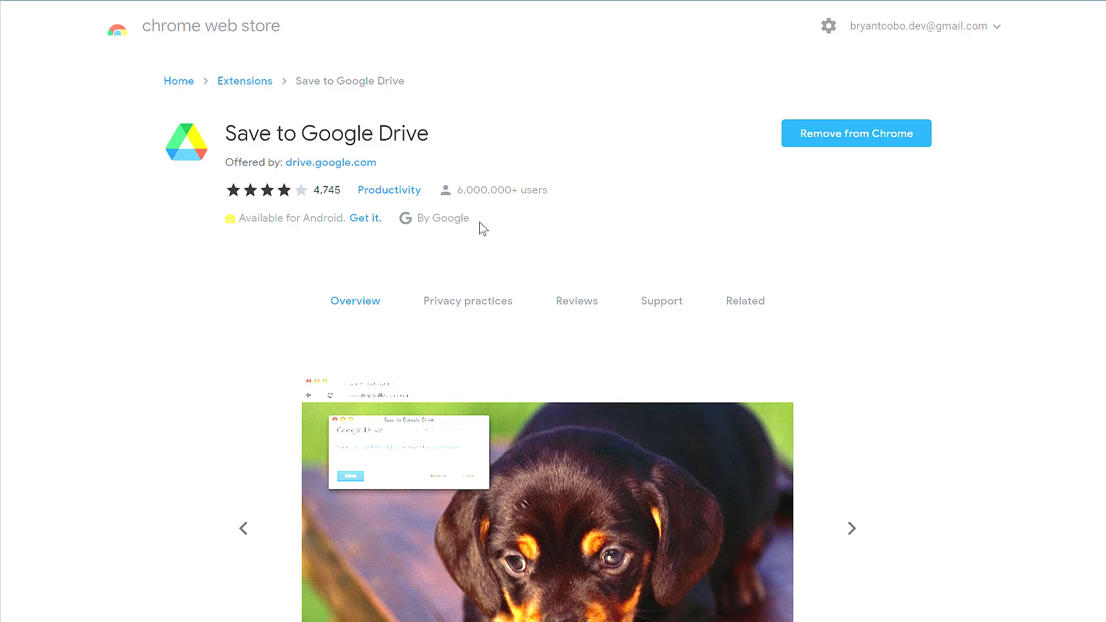
{"action": "left_click", "coordinate": [851, 529]}
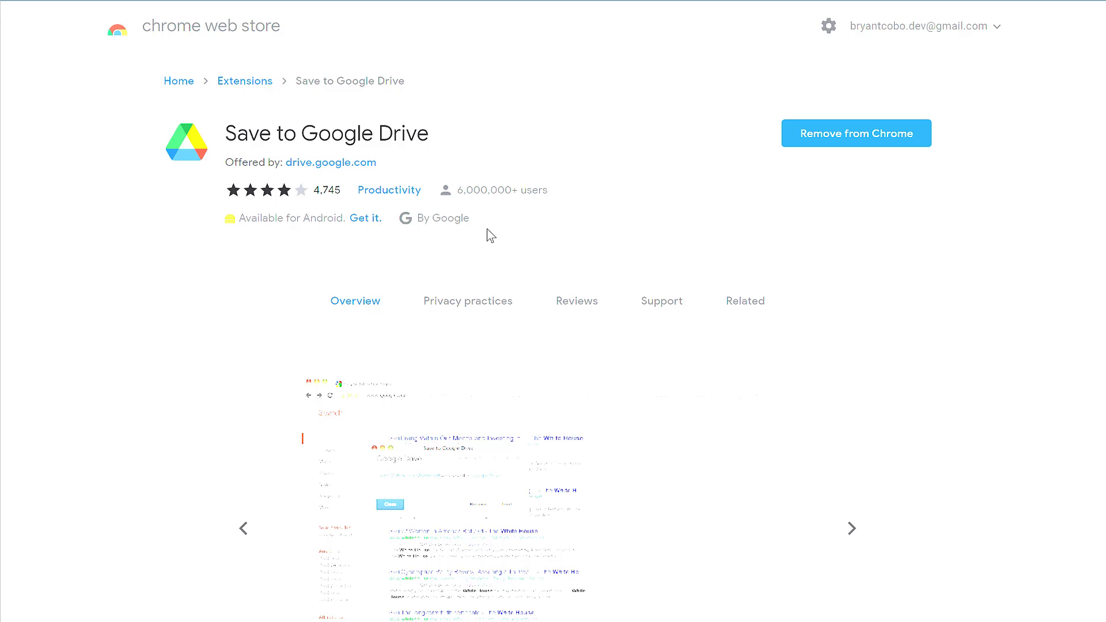
{"action": "mouse_move", "coordinate": [629, 203]}
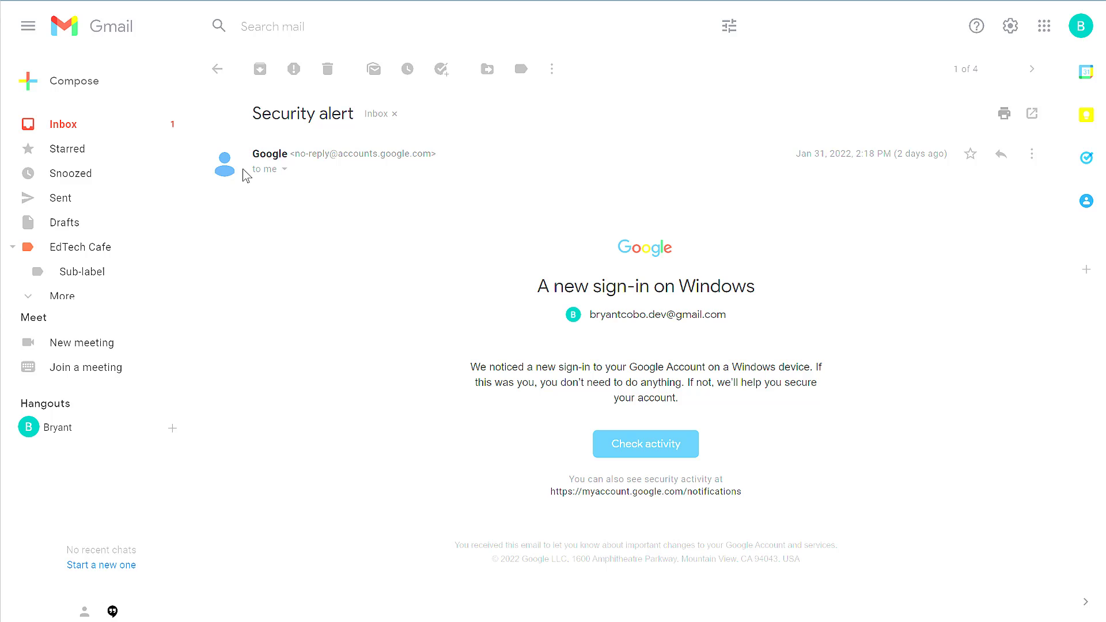
Step: Reopen the security alert's print dialog and show the list of print destinations
{"action": "left_click", "coordinate": [1004, 114]}
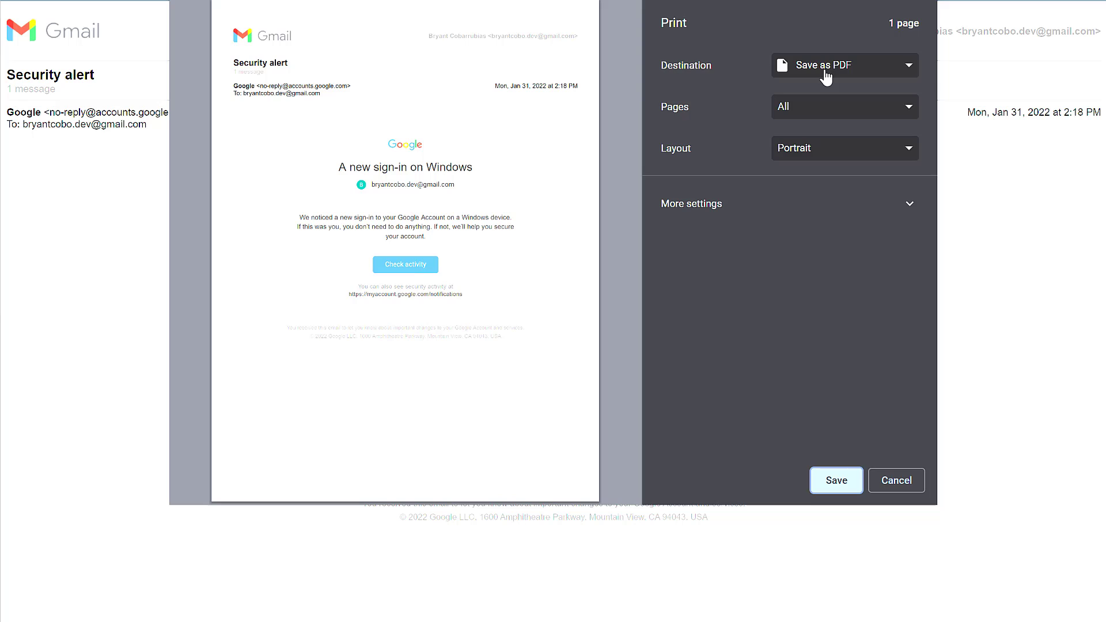
{"action": "left_click", "coordinate": [843, 65]}
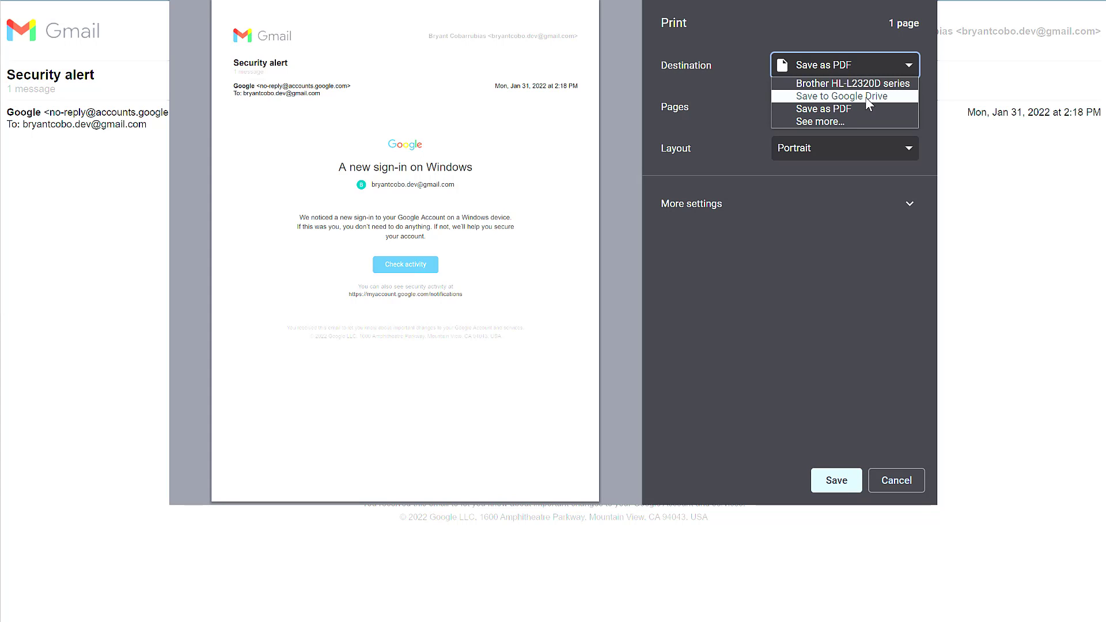
{"action": "mouse_move", "coordinate": [864, 105]}
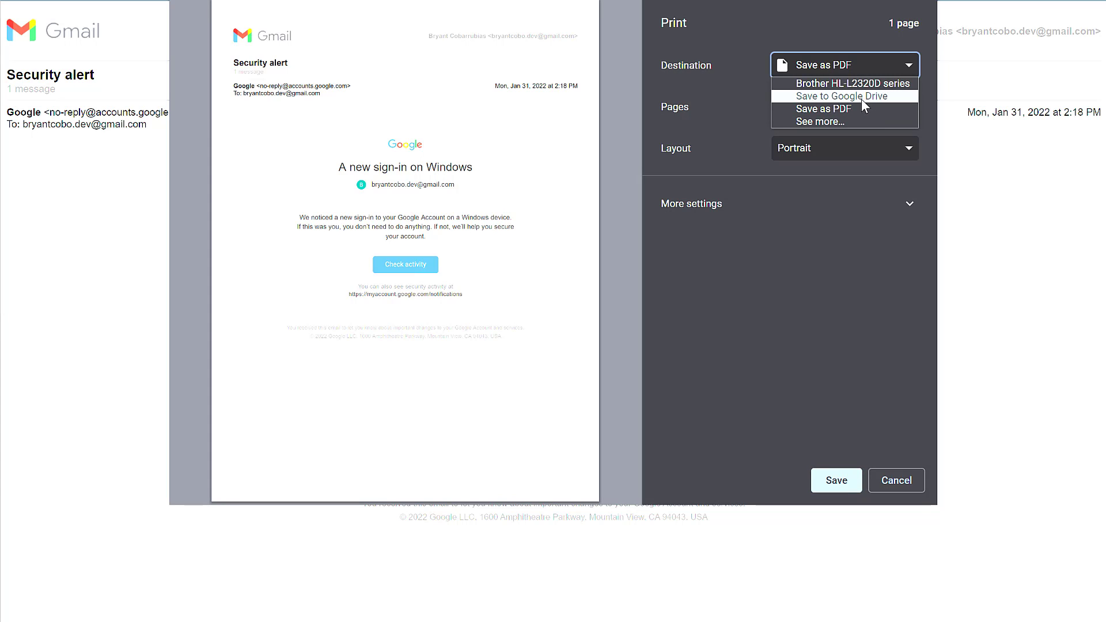
{"action": "mouse_move", "coordinate": [814, 103]}
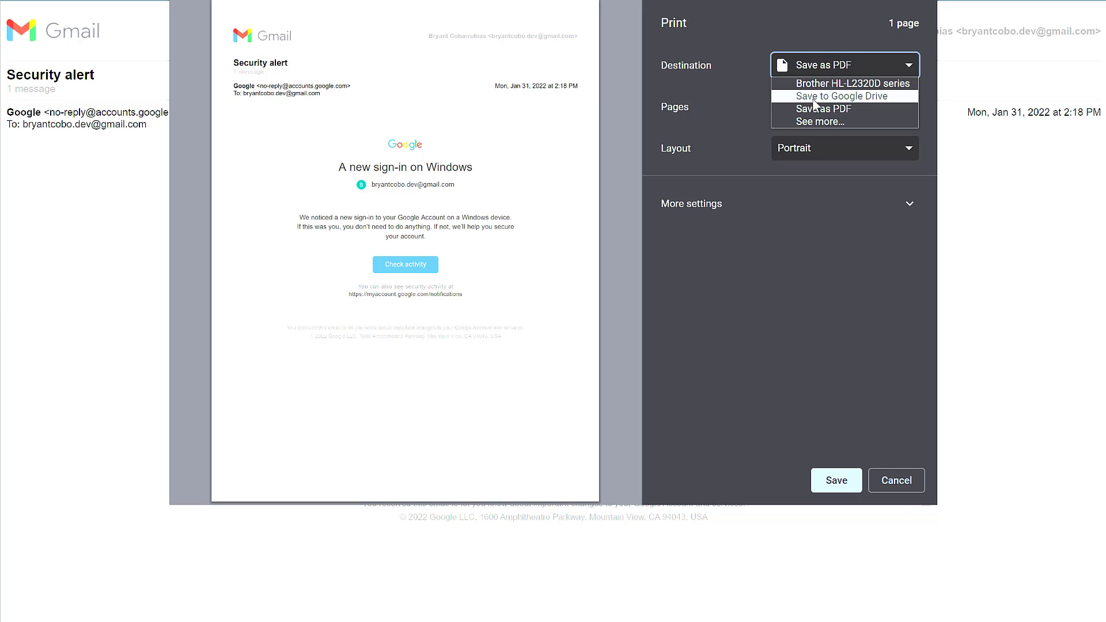
Step: Print the alert to Save to Google Drive with Headers and footers included
{"action": "left_click", "coordinate": [840, 96]}
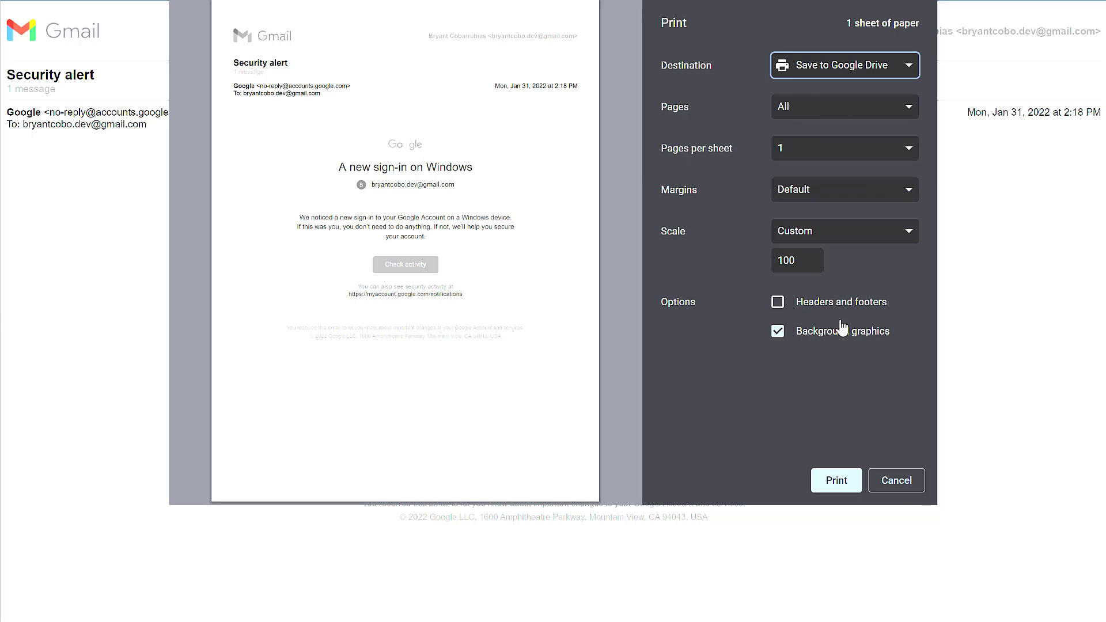
{"action": "left_click", "coordinate": [776, 301]}
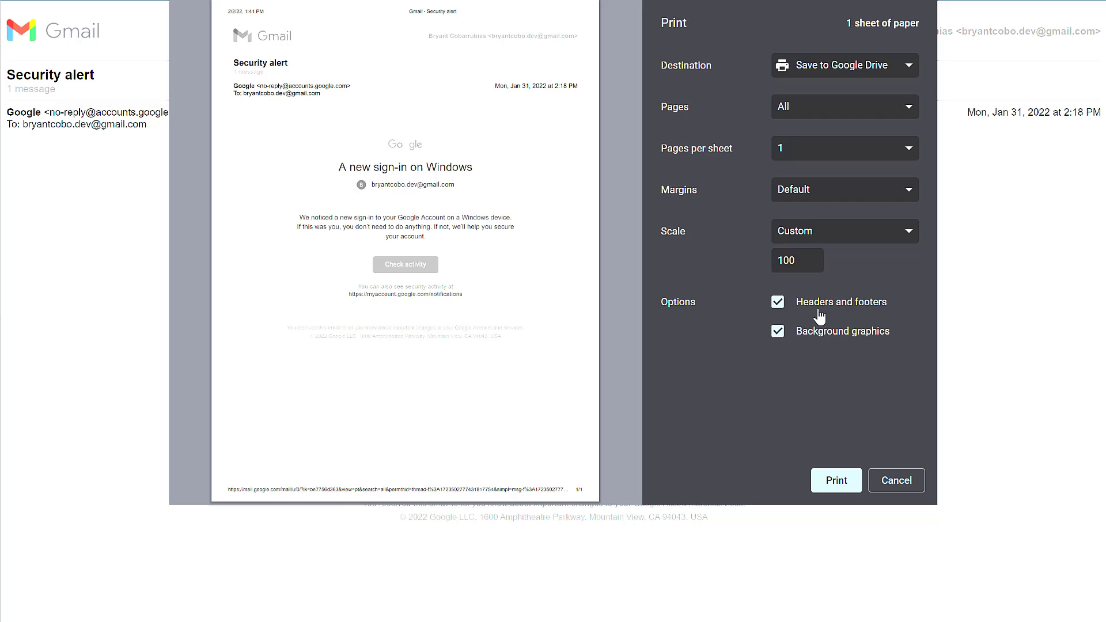
{"action": "mouse_move", "coordinate": [829, 462]}
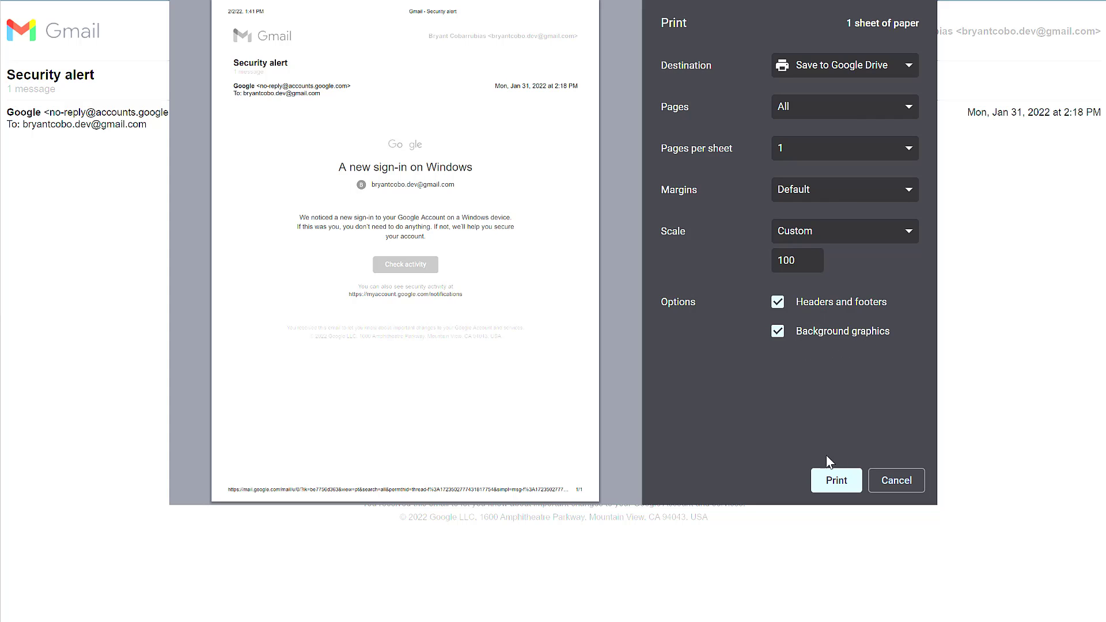
{"action": "left_click", "coordinate": [895, 480]}
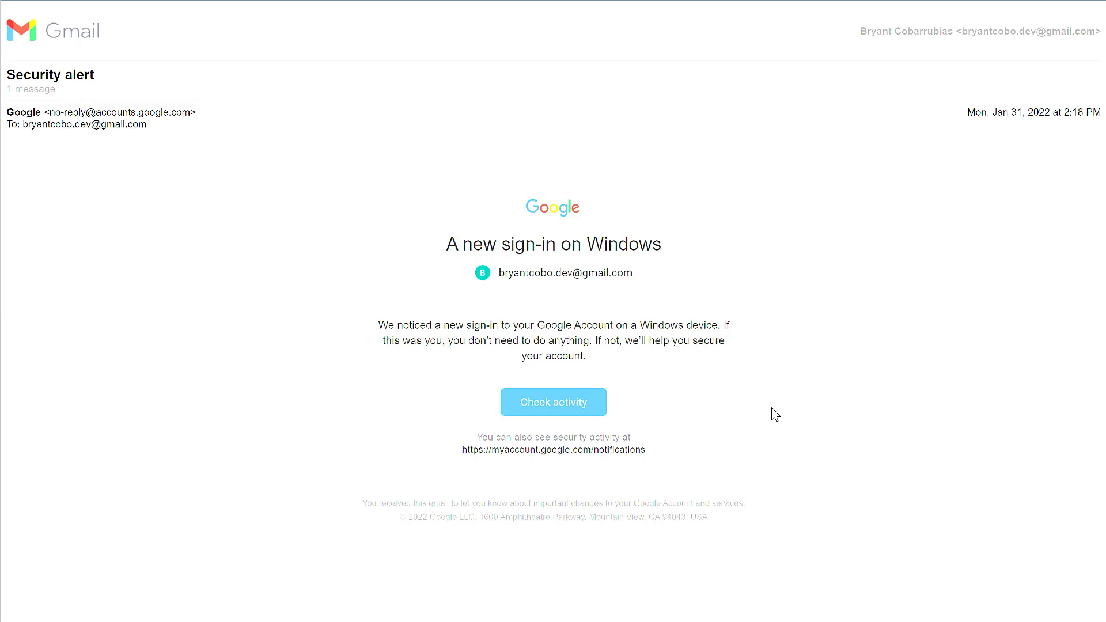
{"action": "mouse_move", "coordinate": [544, 45]}
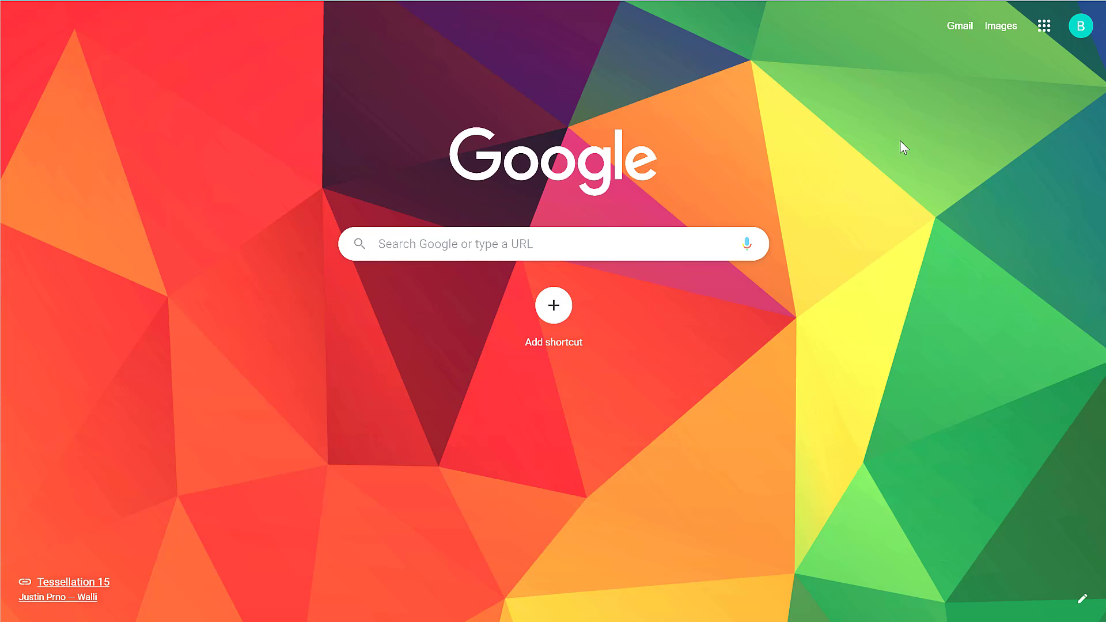
{"action": "mouse_move", "coordinate": [1044, 25]}
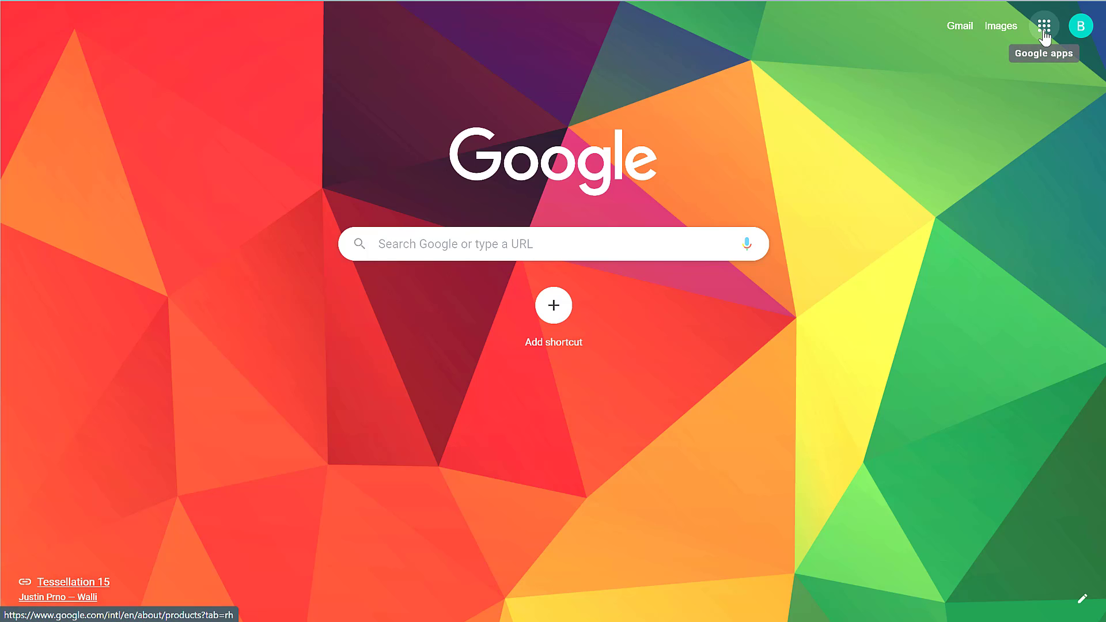
Step: Open Google Drive from the Google apps grid on the new tab page
{"action": "left_click", "coordinate": [1044, 26]}
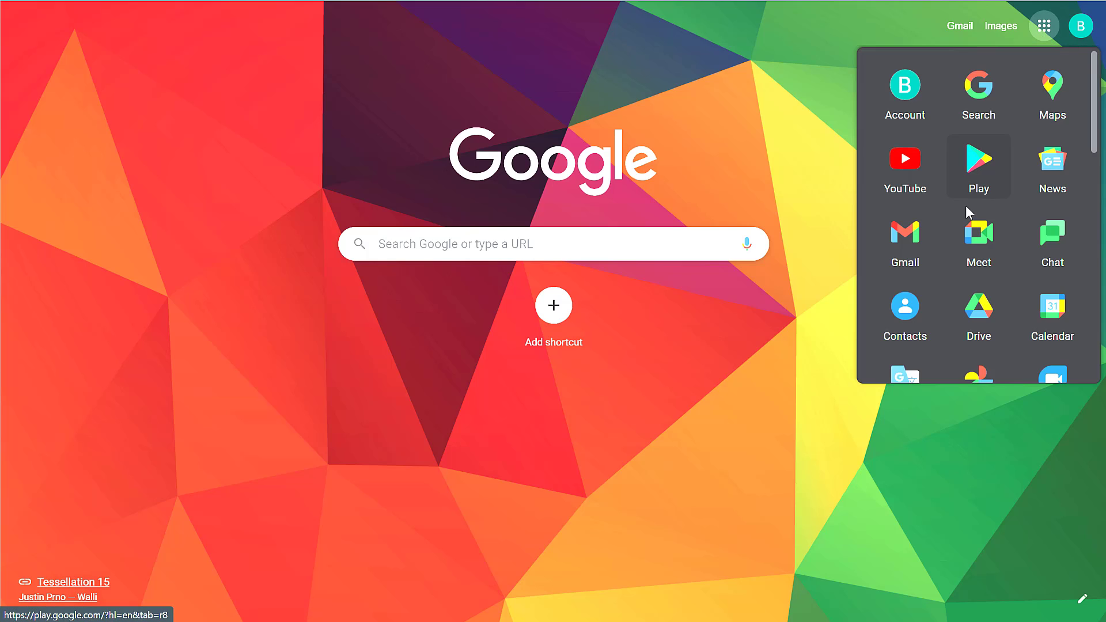
{"action": "mouse_move", "coordinate": [979, 313]}
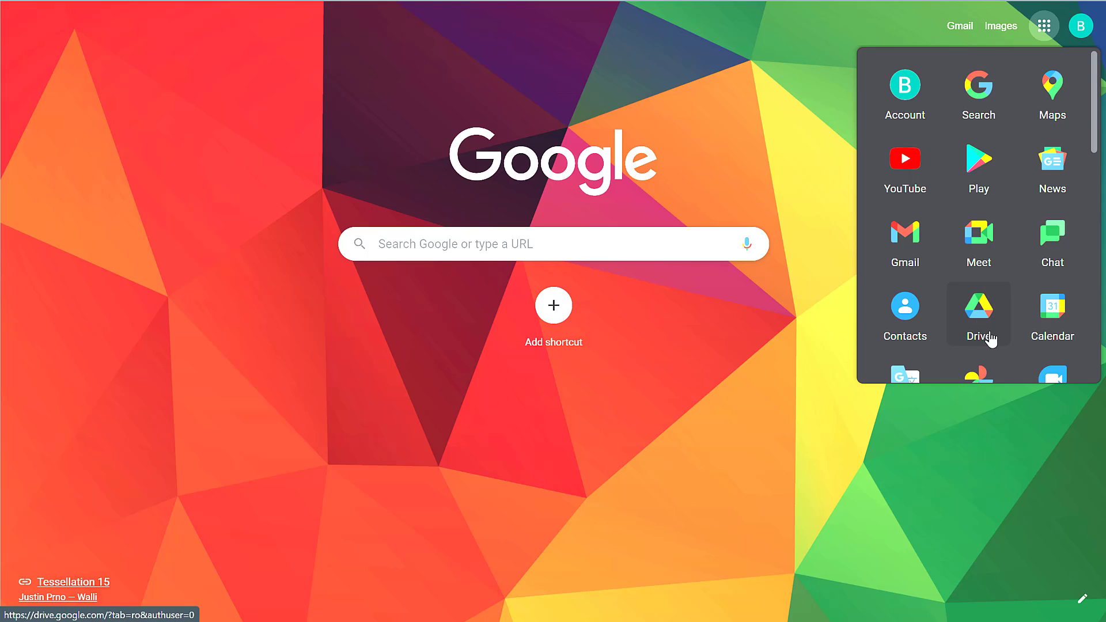
{"action": "left_click", "coordinate": [979, 315]}
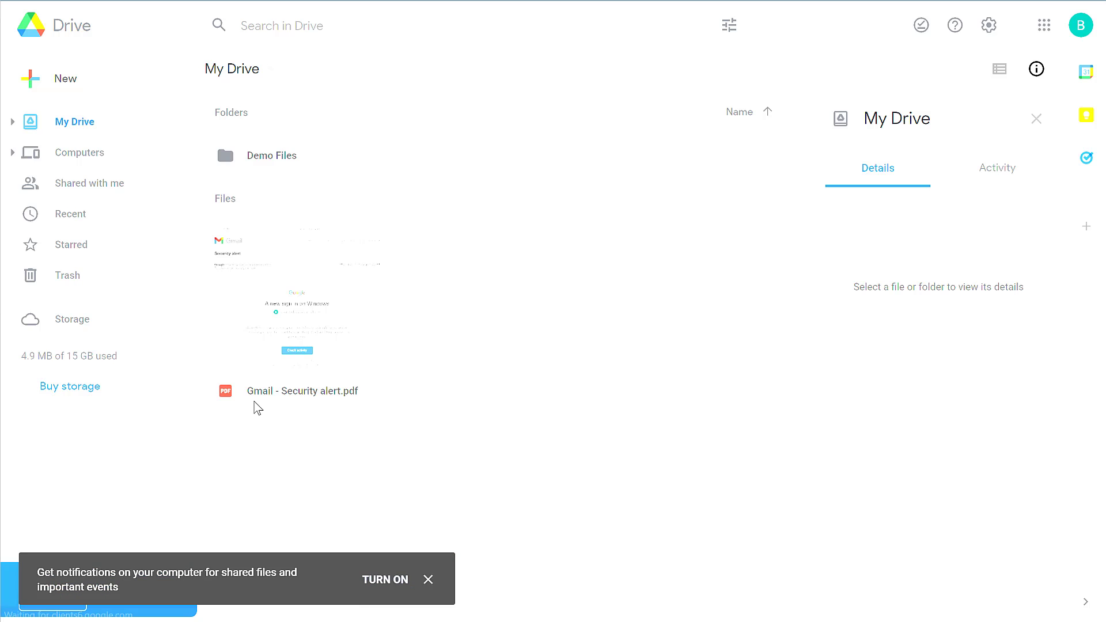
Step: Select 'Gmail - Security alert.pdf' in My Drive to show its details panel
{"action": "left_click", "coordinate": [302, 390]}
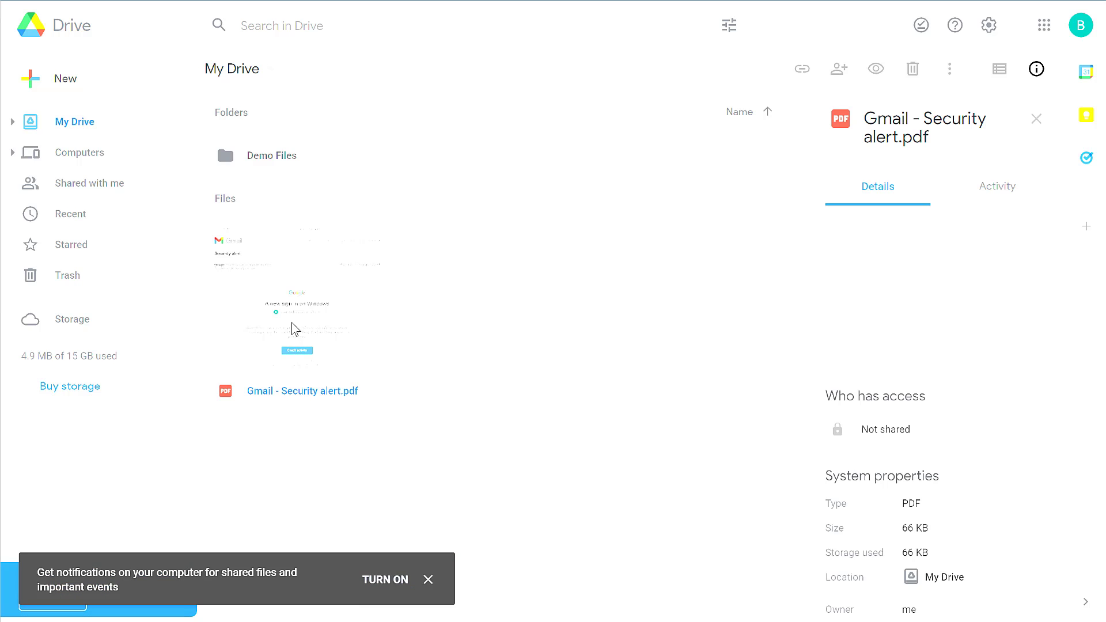